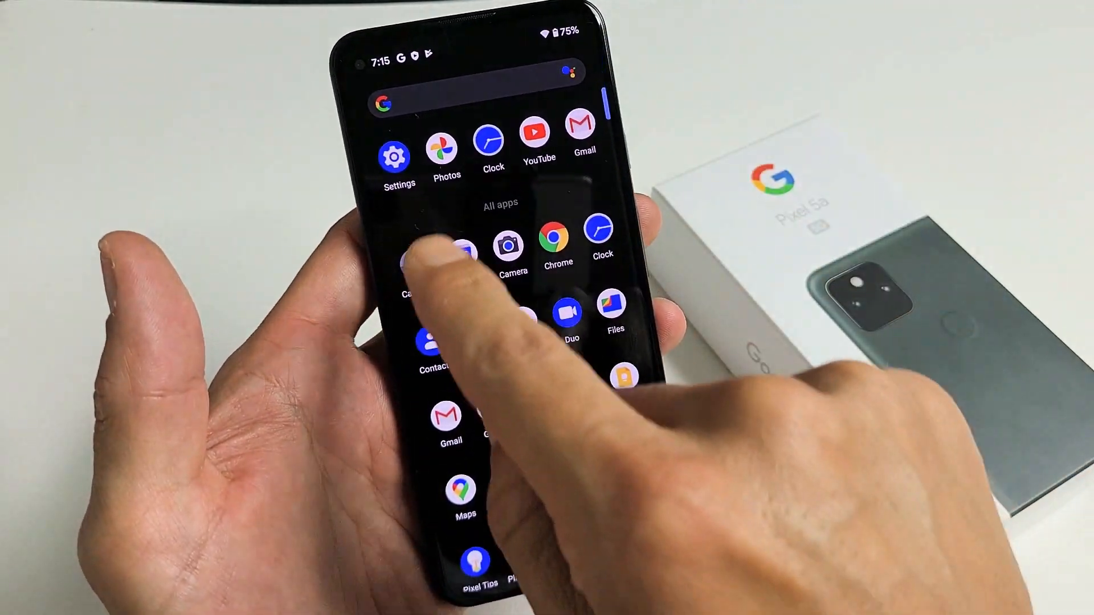
- Launch Settings from the app drawer and go into the Display category
{"action": "left_click", "coordinate": [393, 154]}
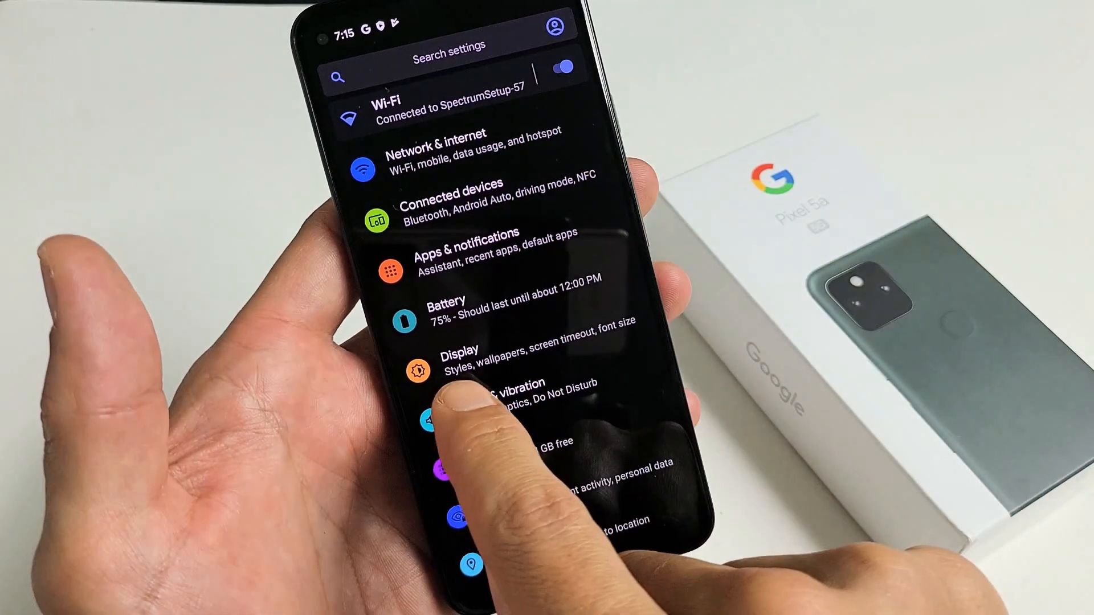
{"action": "left_click", "coordinate": [459, 360]}
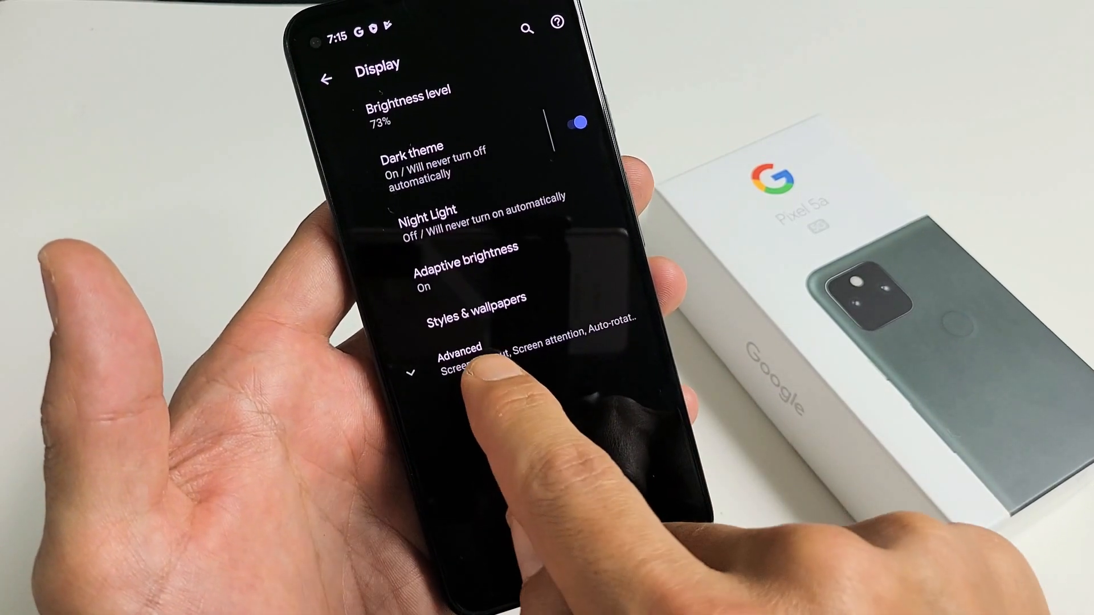
- Expand Advanced to reveal Screen timeout (after 30 seconds) and Screen attention
{"action": "left_click", "coordinate": [458, 357]}
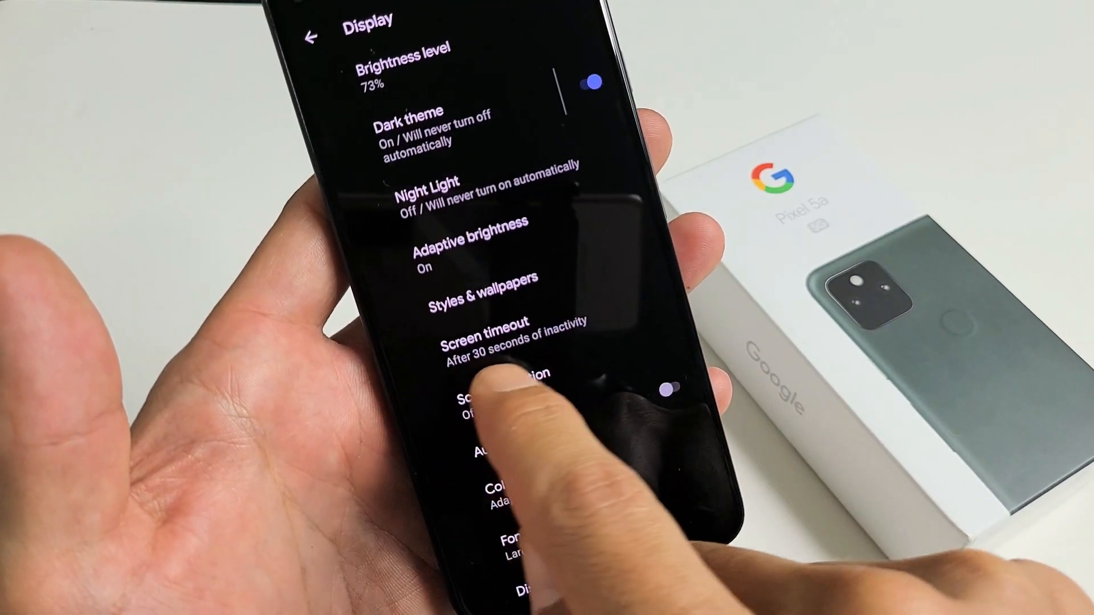
- Change Screen timeout from 30 seconds to after 1 minute of inactivity
{"action": "scroll", "scroll_direction": "down", "scroll_amount": 3}
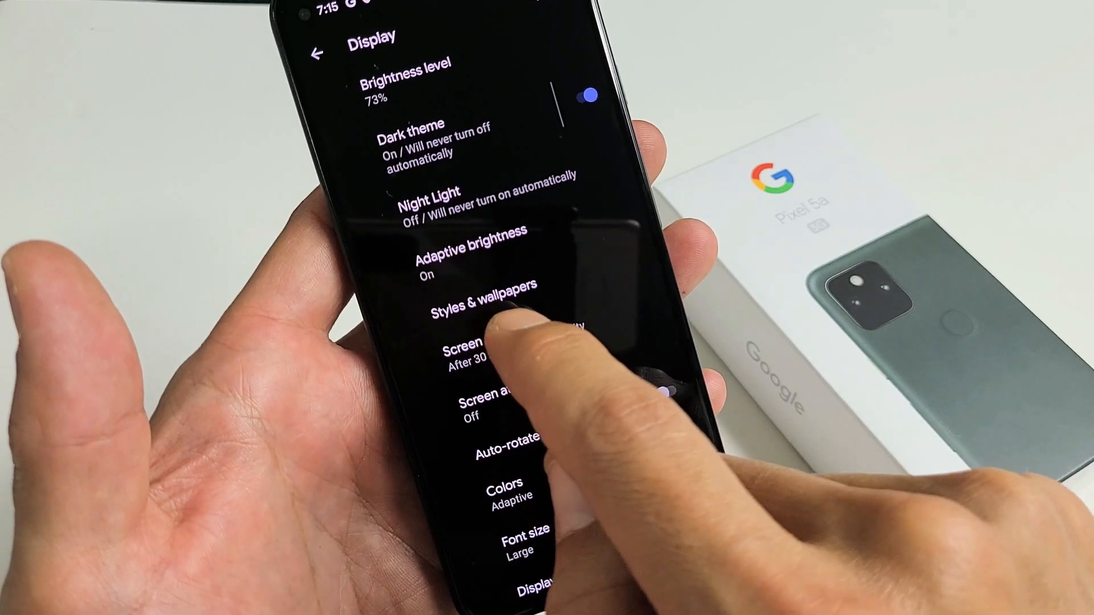
{"action": "left_click", "coordinate": [463, 352]}
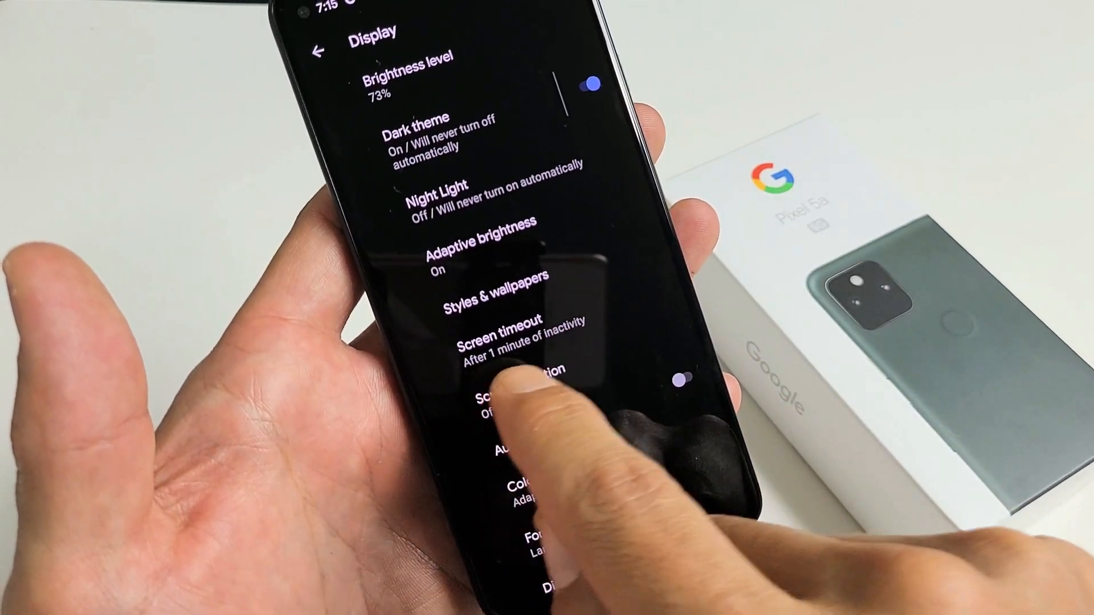
{"action": "scroll", "scroll_direction": "down", "scroll_amount": 3}
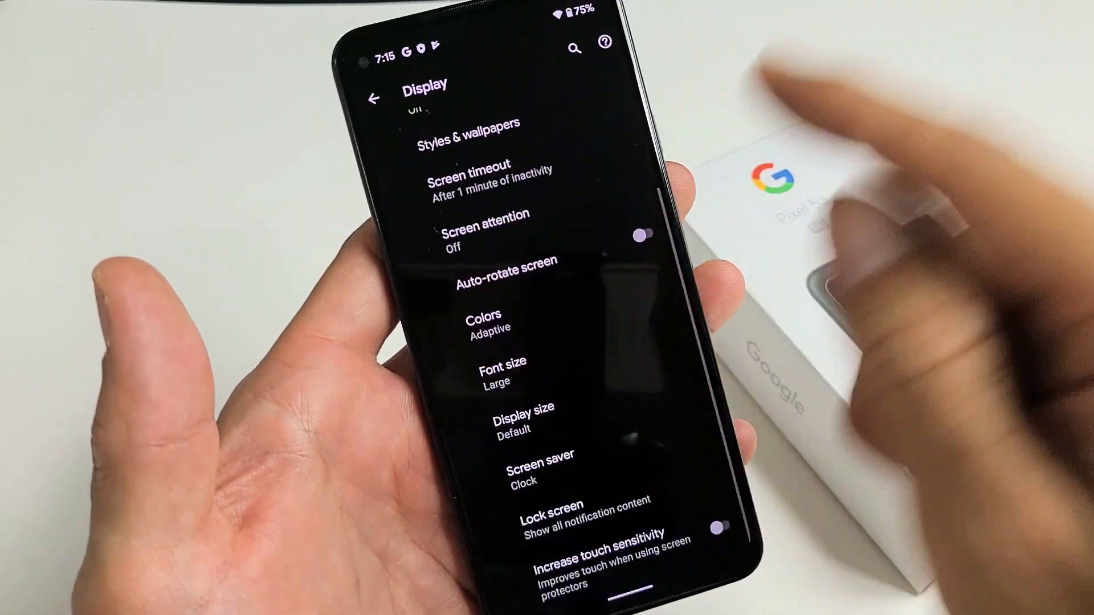